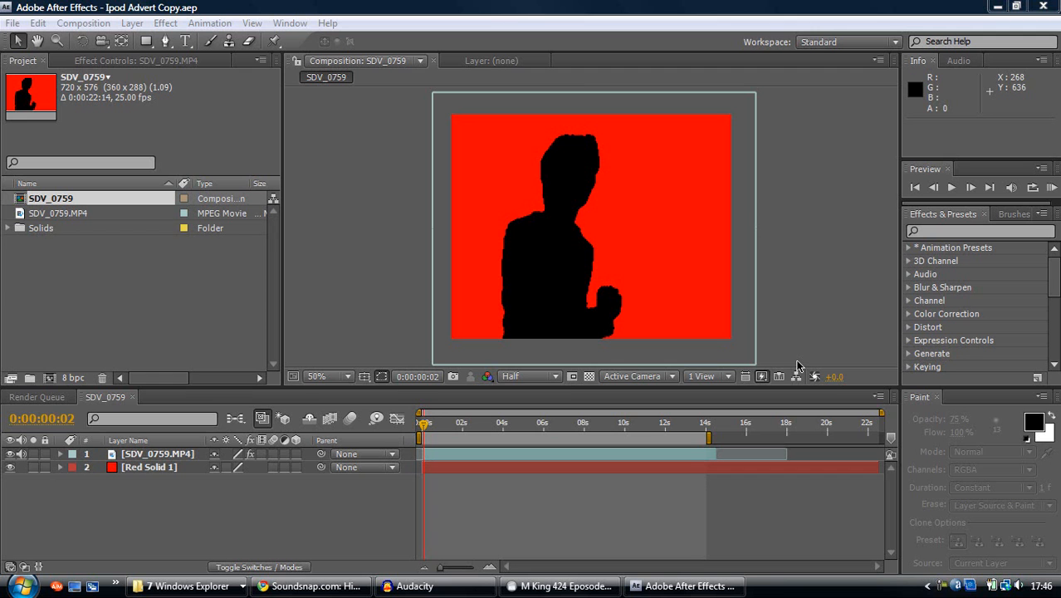
mouse_move(177, 136)
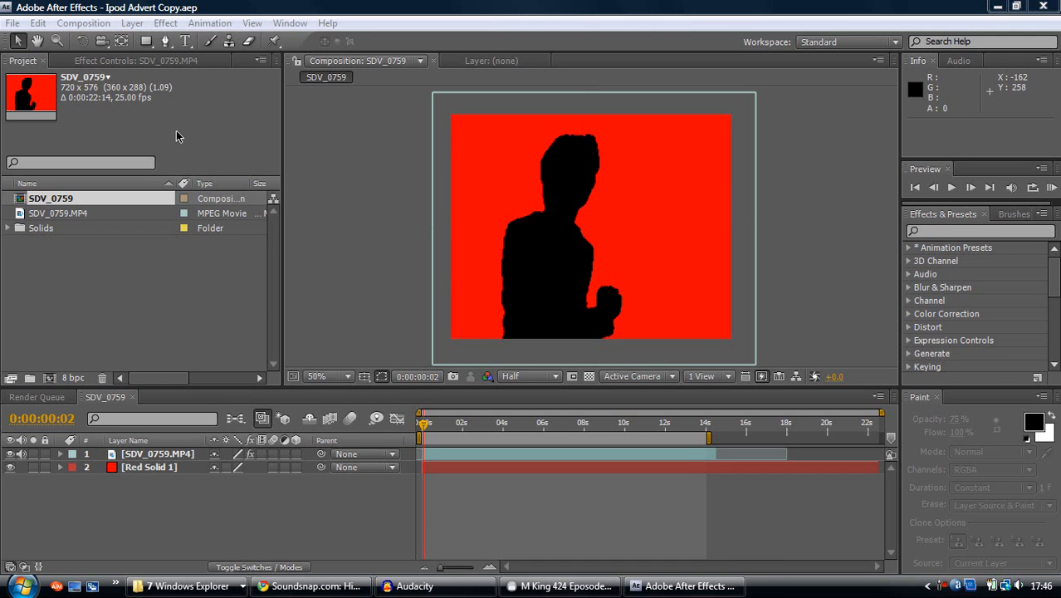
mouse_move(468, 415)
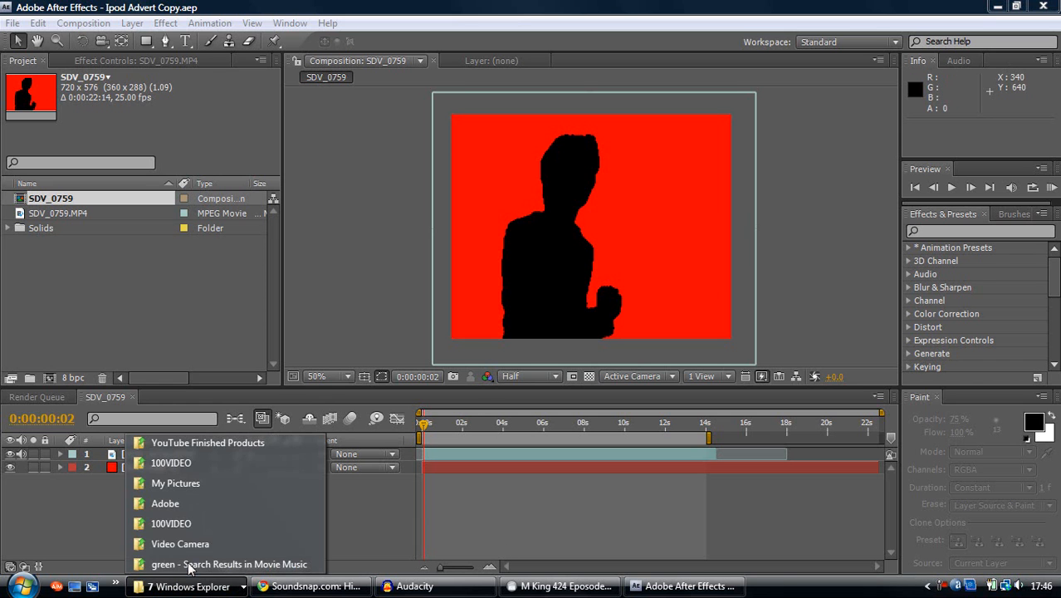
View the finished iPod advert video, add a default Comp 1, then build SDV_0760 from SDV_0759.MP4
click(207, 442)
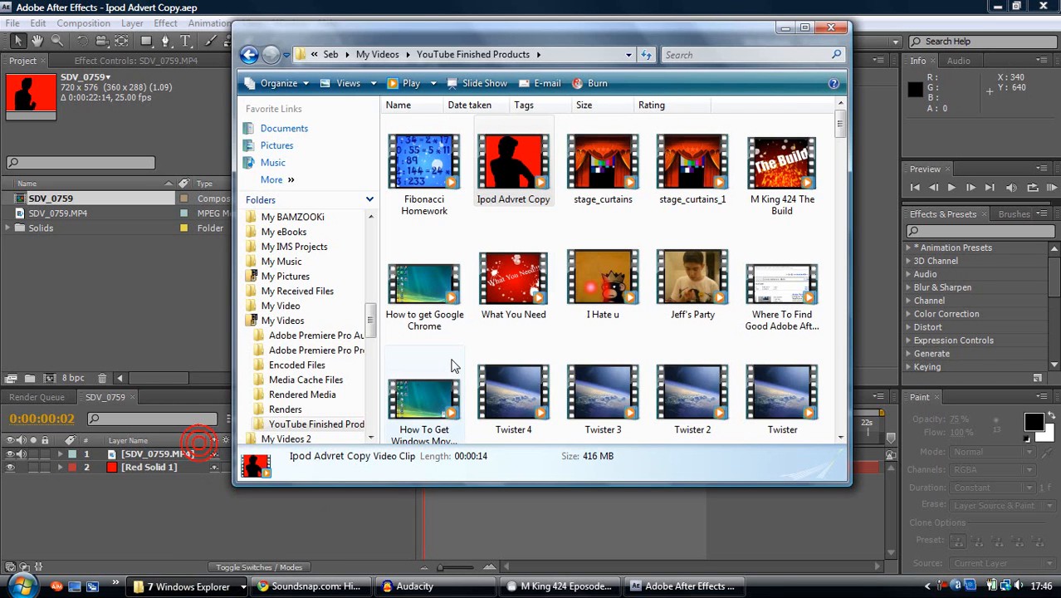
double_click(514, 162)
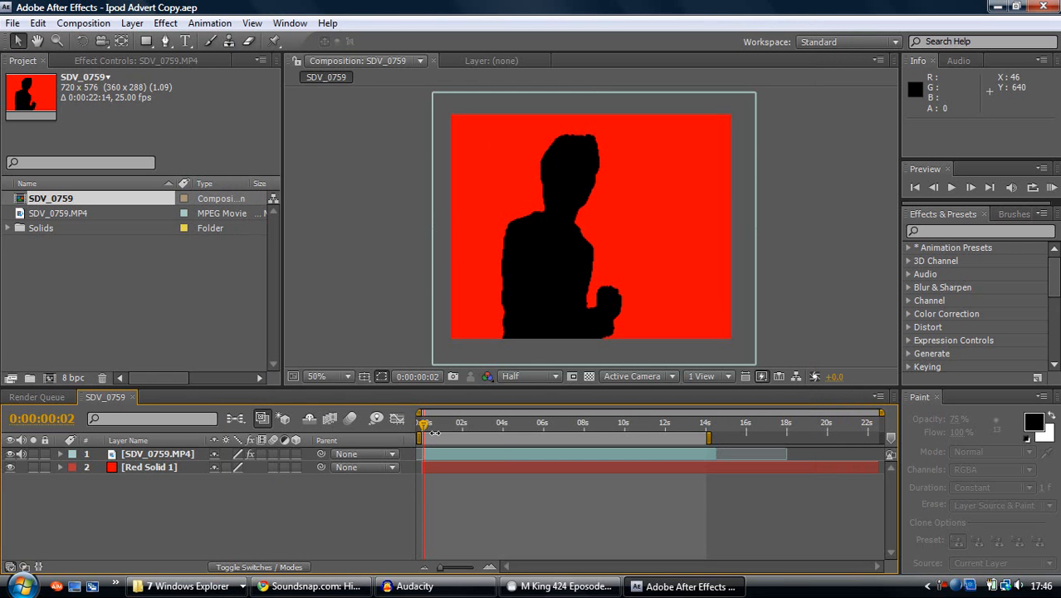
click(83, 23)
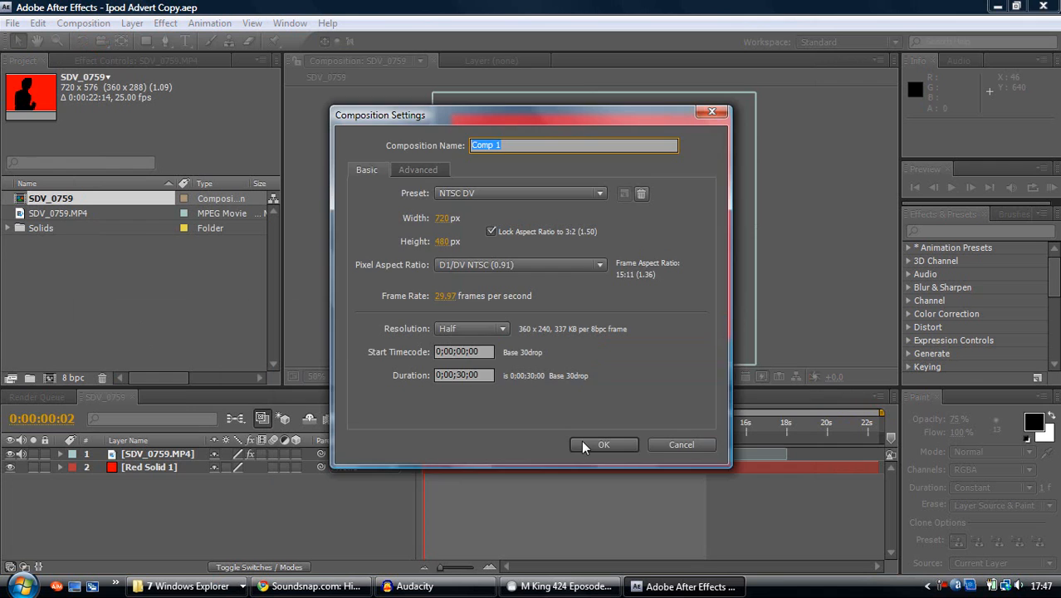
click(604, 444)
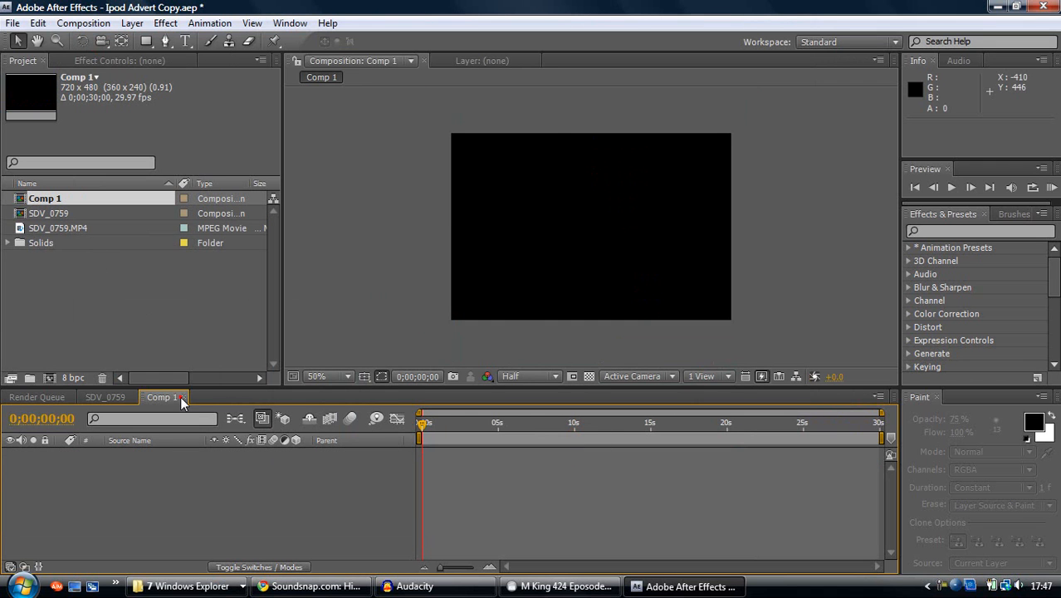
double_click(48, 214)
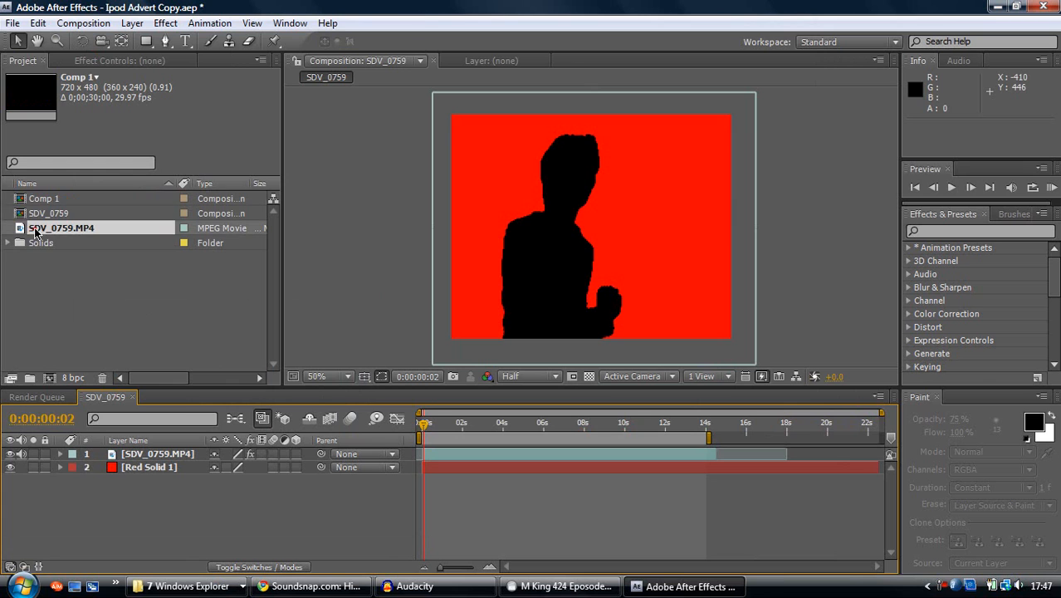
click(61, 227)
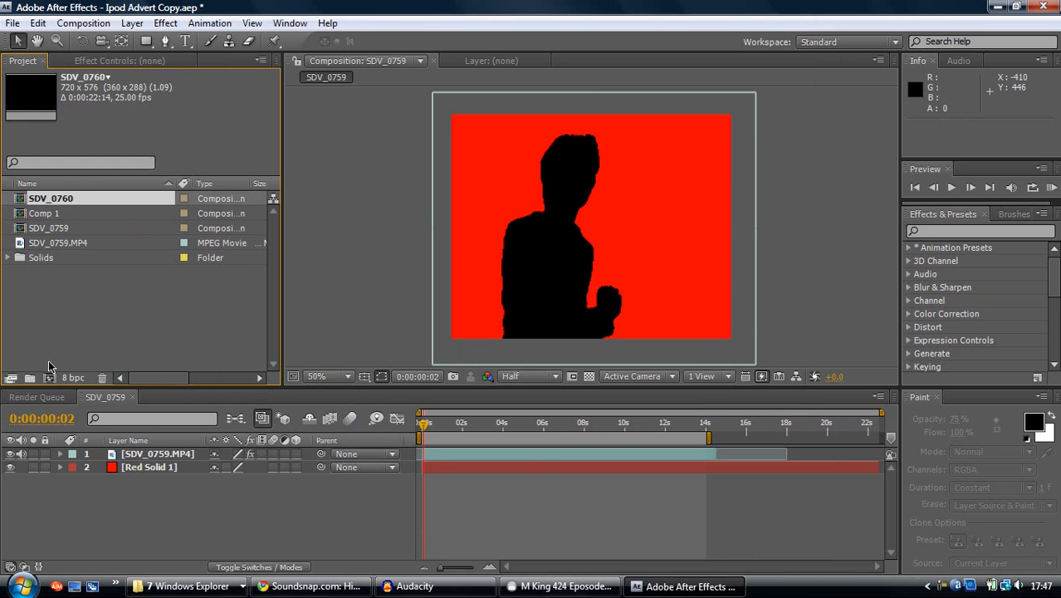
Open SDV_0760, scrub to about 0:00:04:08, and select the footage layer
click(166, 396)
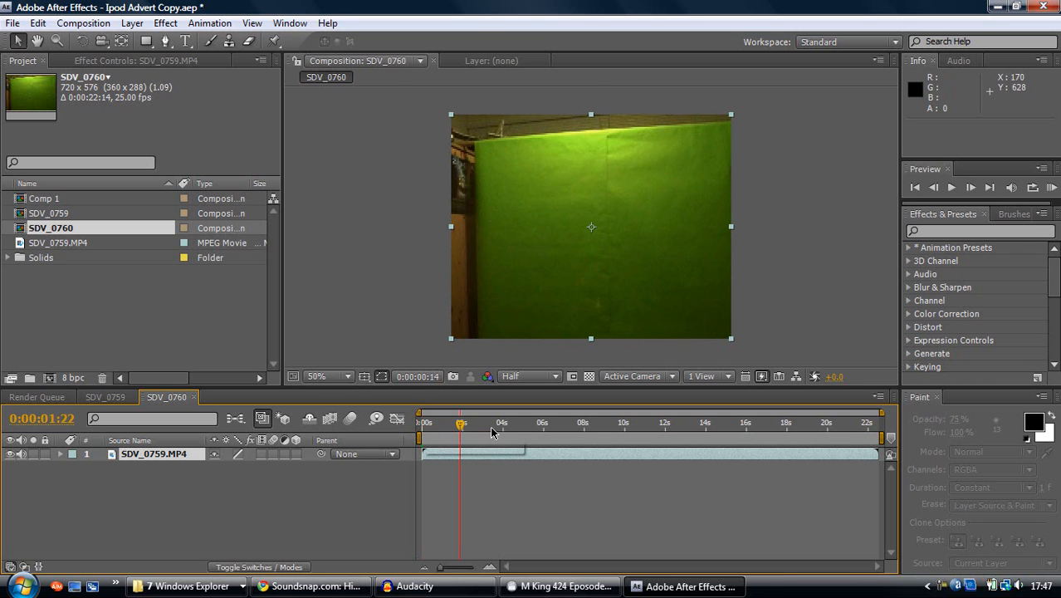
drag(461, 431, 506, 431)
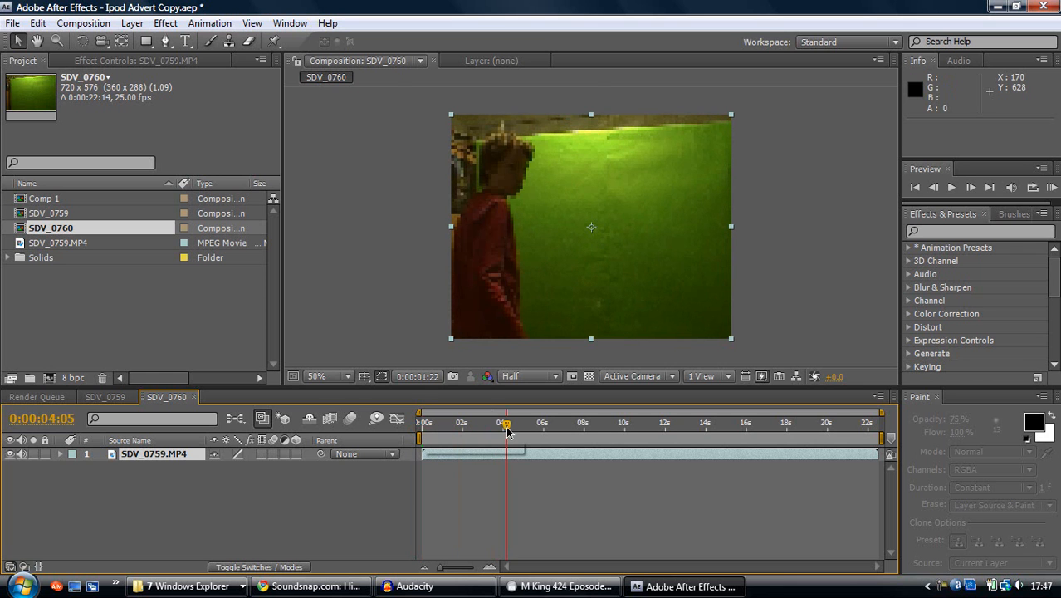
click(509, 425)
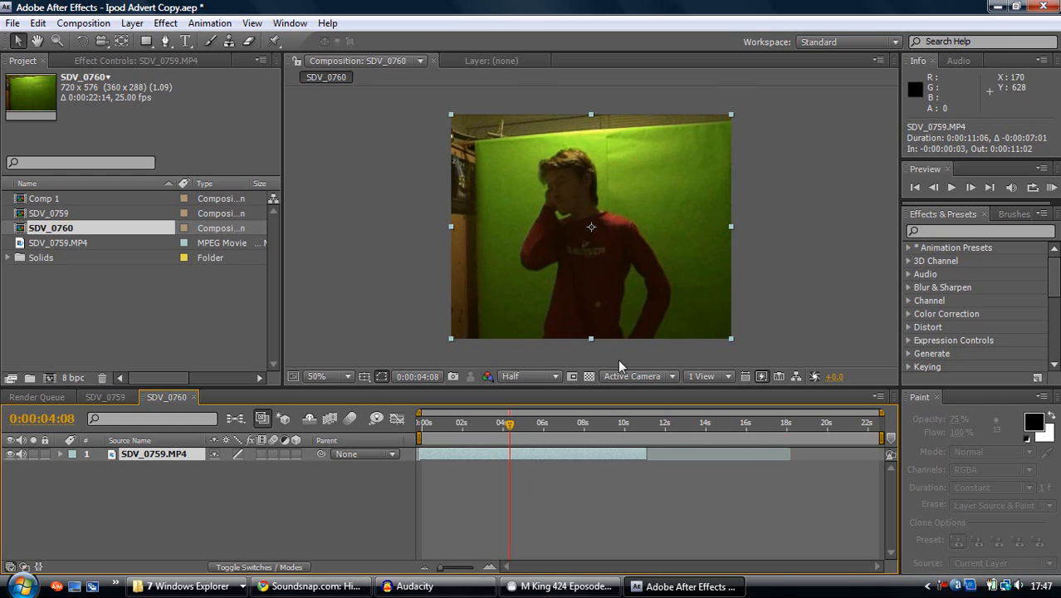
mouse_move(332, 407)
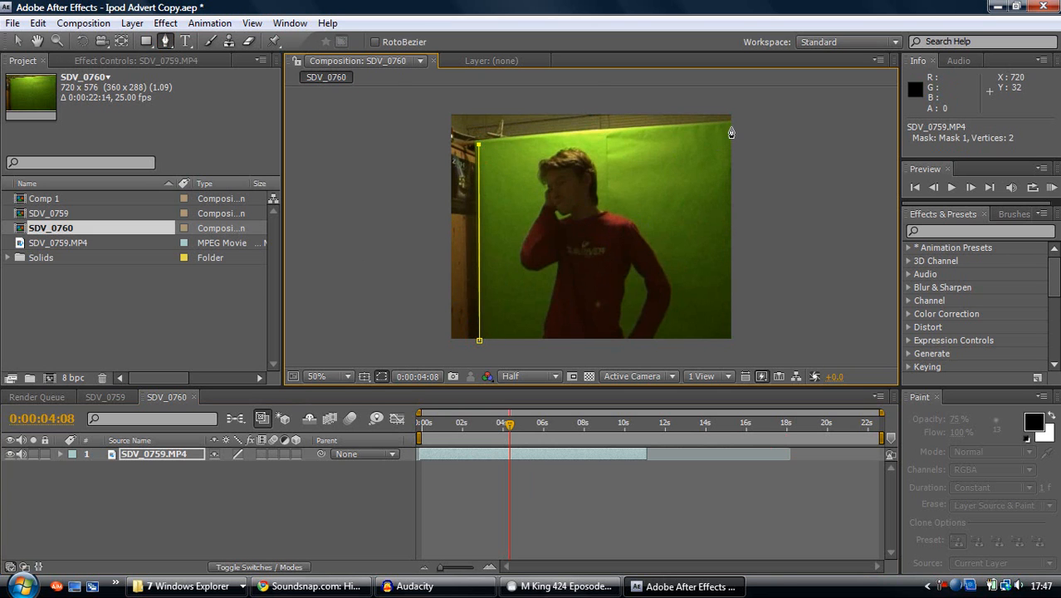
Draw a Pen mask around the green screen, placing points past the frame edge
click(730, 124)
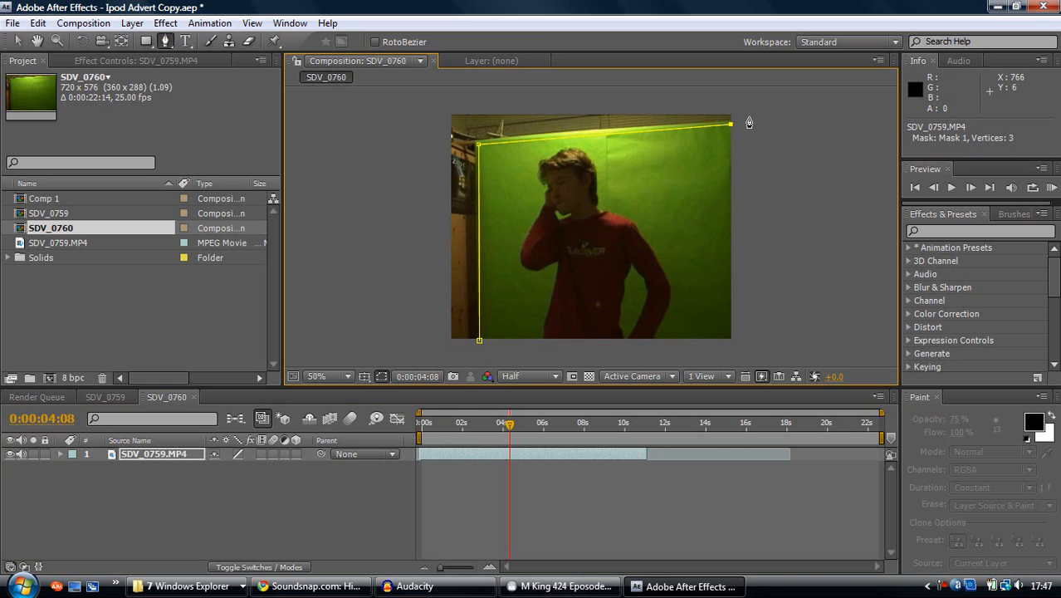
click(747, 356)
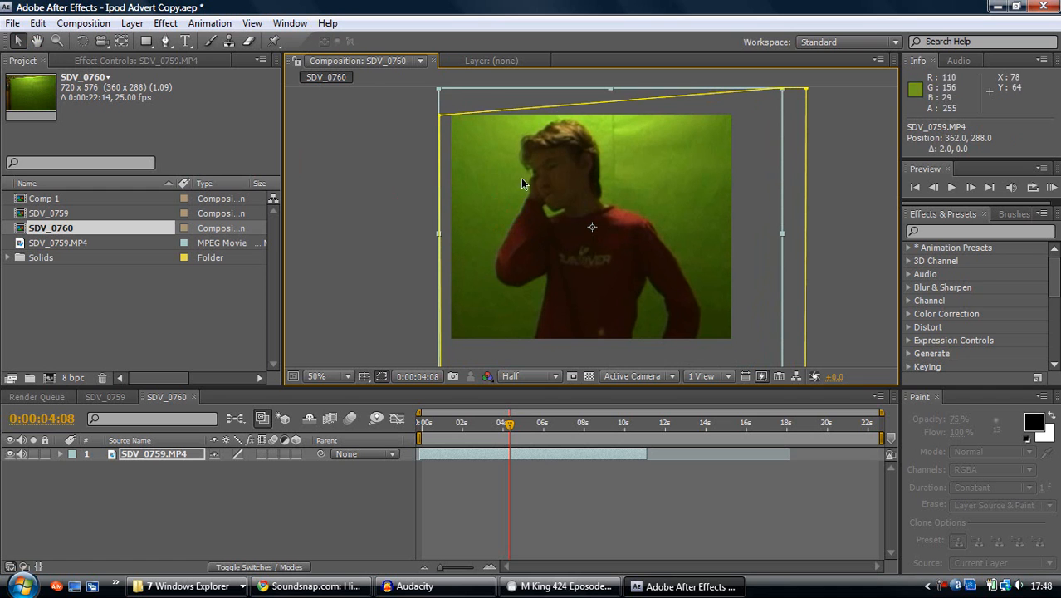
mouse_move(139, 477)
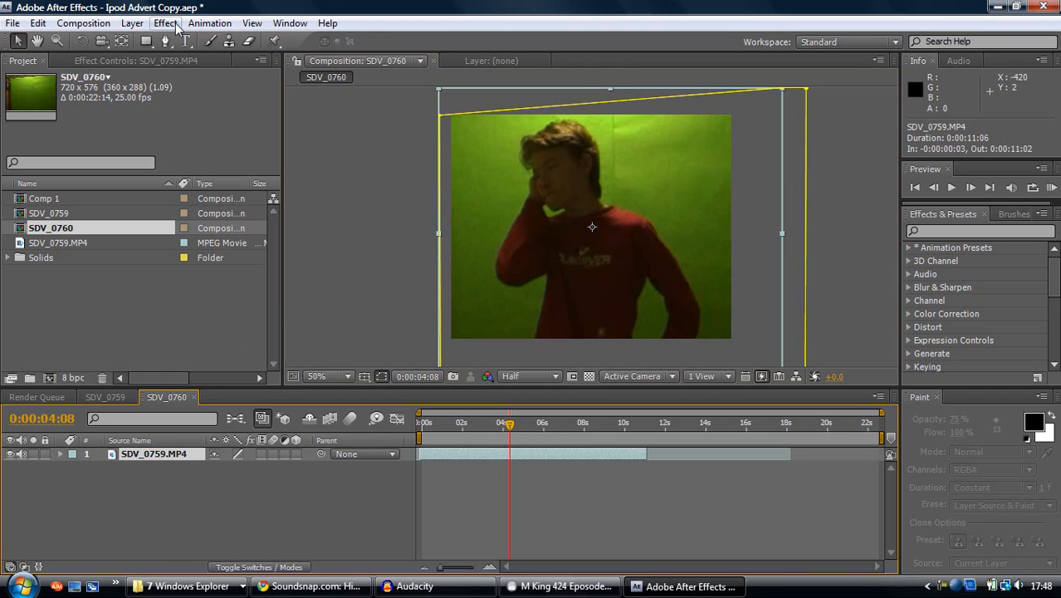
Apply Keylight (1.2) to the clip and set Screen Matte Clip Black to 48
click(164, 22)
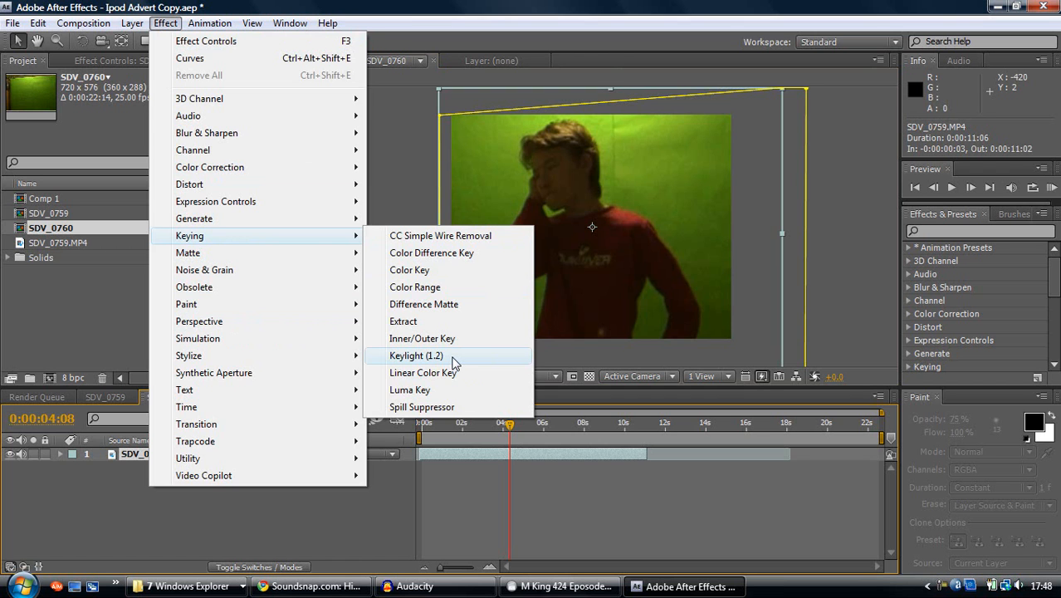
click(415, 355)
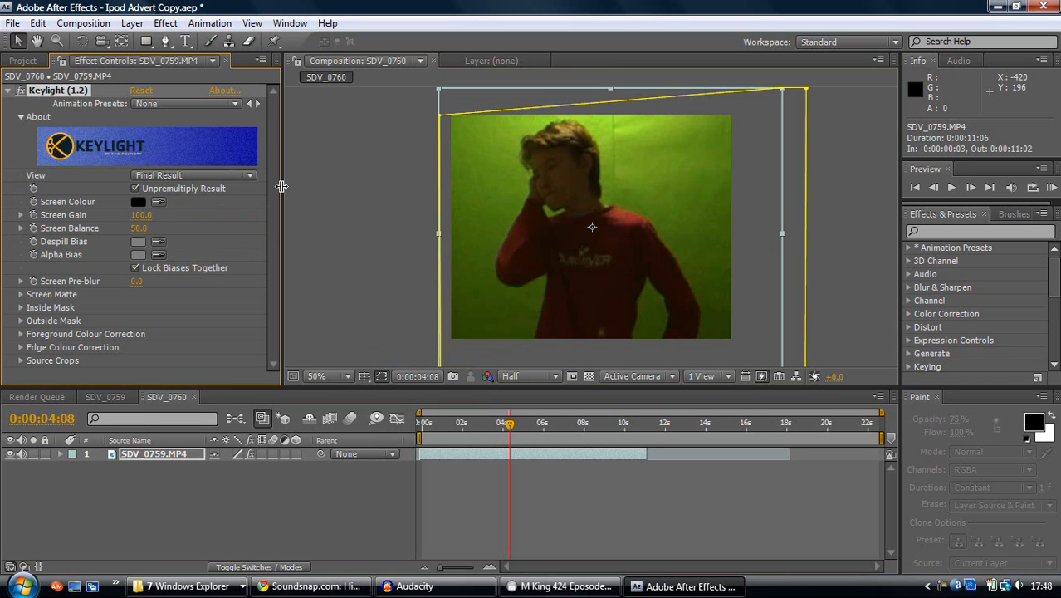
mouse_move(274, 123)
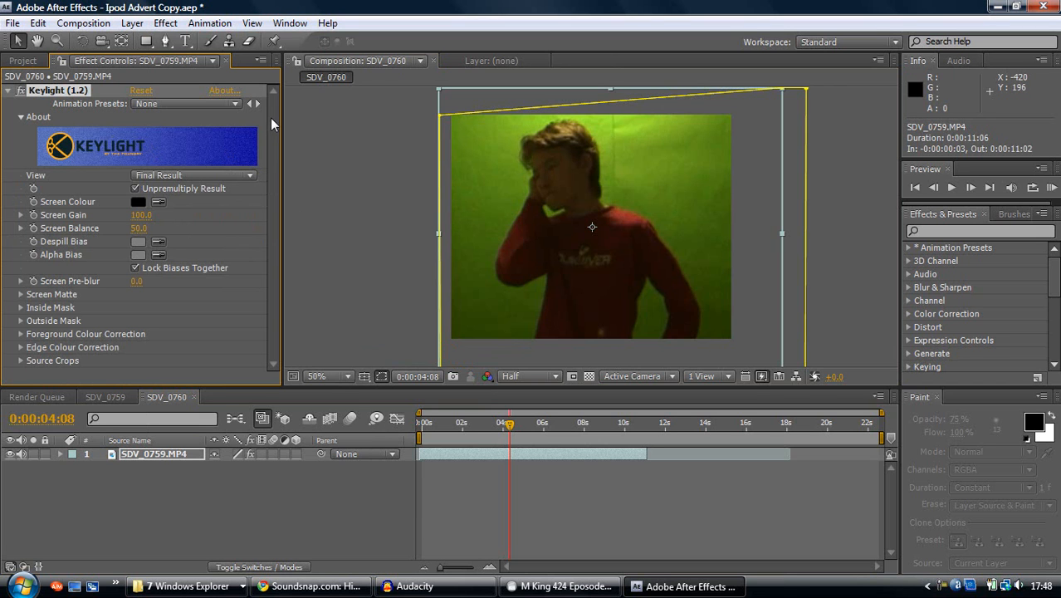
mouse_move(187, 205)
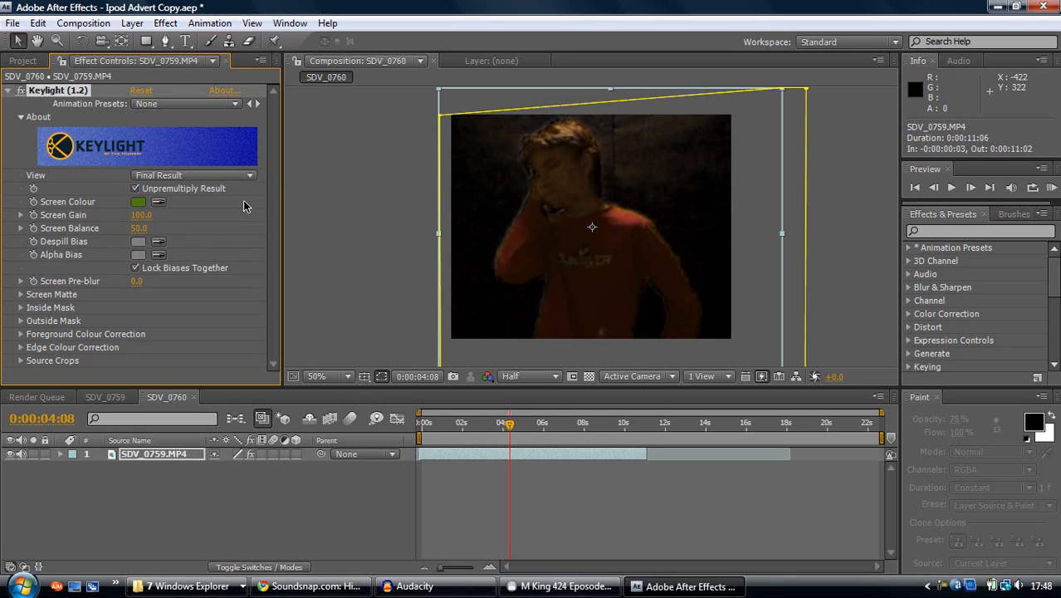
mouse_move(18, 291)
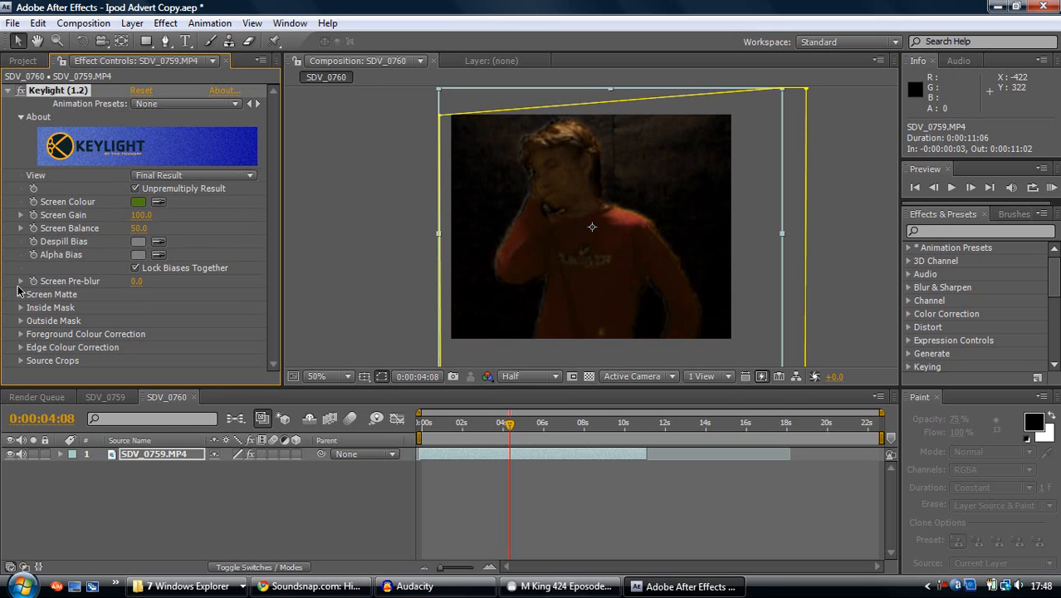
click(21, 281)
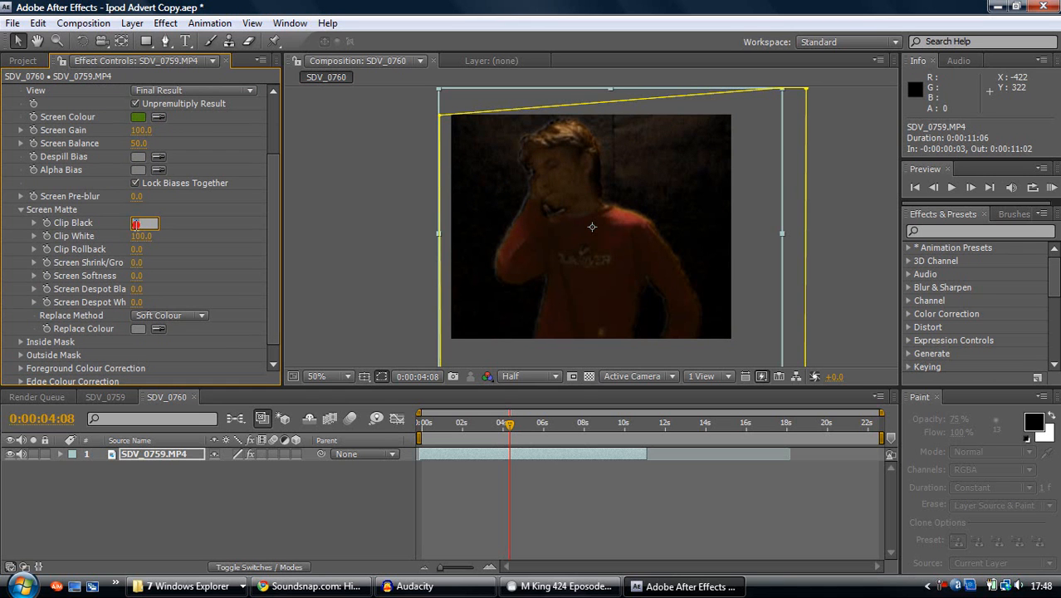
click(143, 222)
text(48)
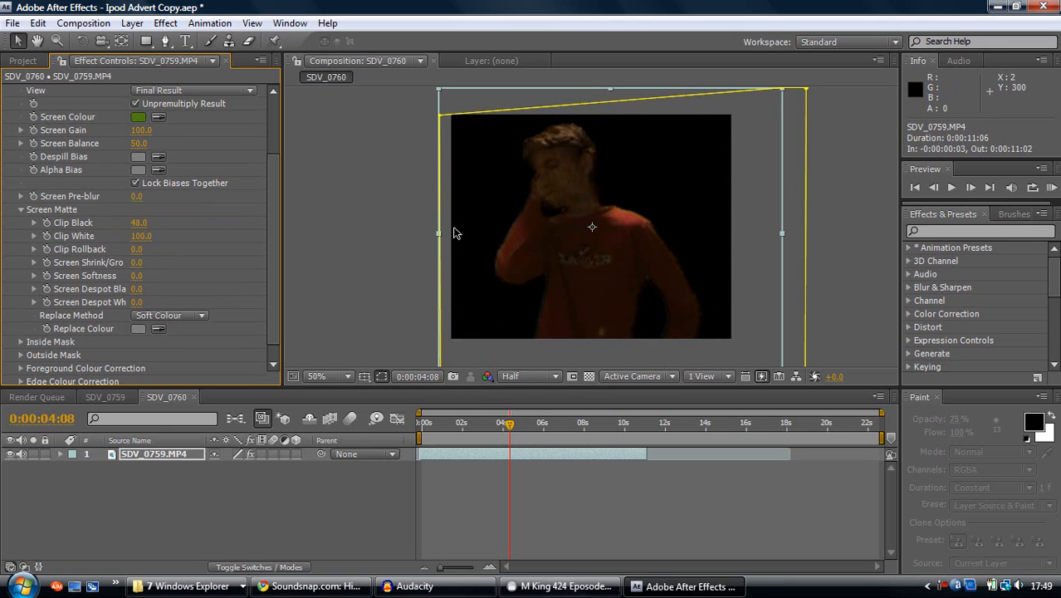
scroll(down, 3)
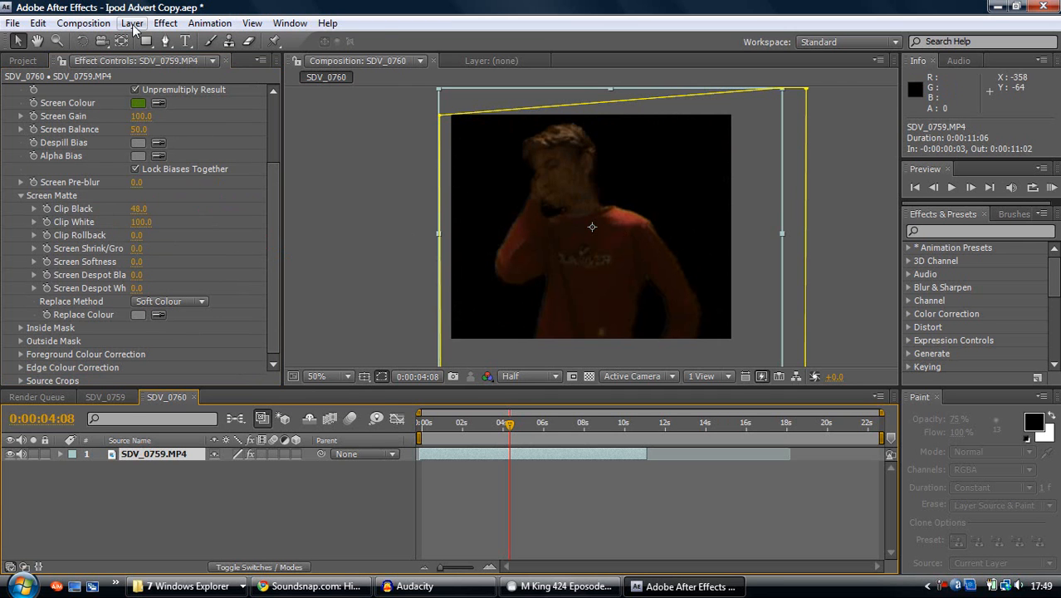
Create a pure red (FF0000) solid layer beneath the keyed footage
click(165, 22)
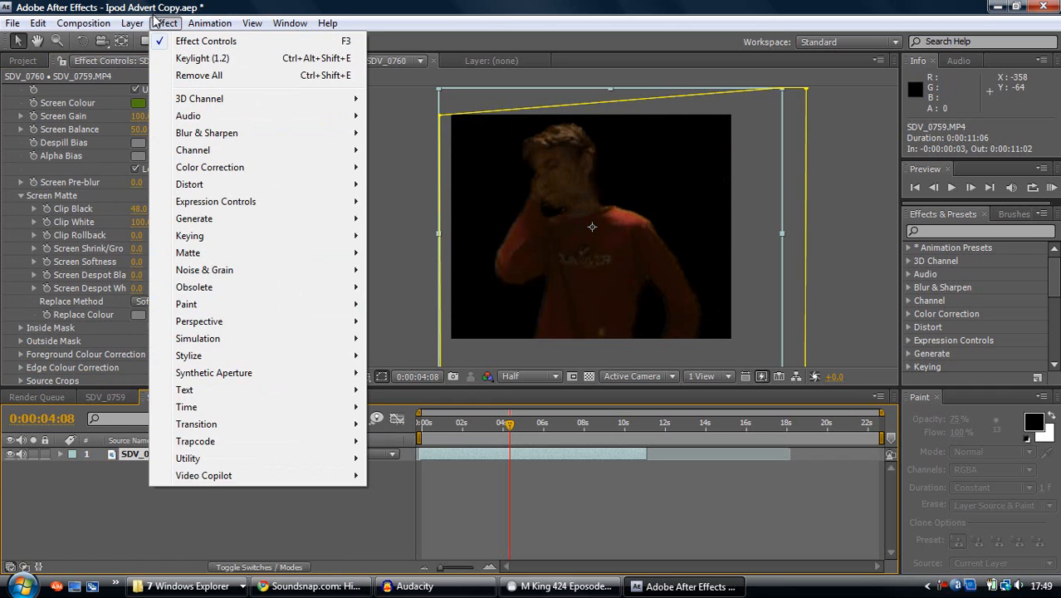
click(132, 23)
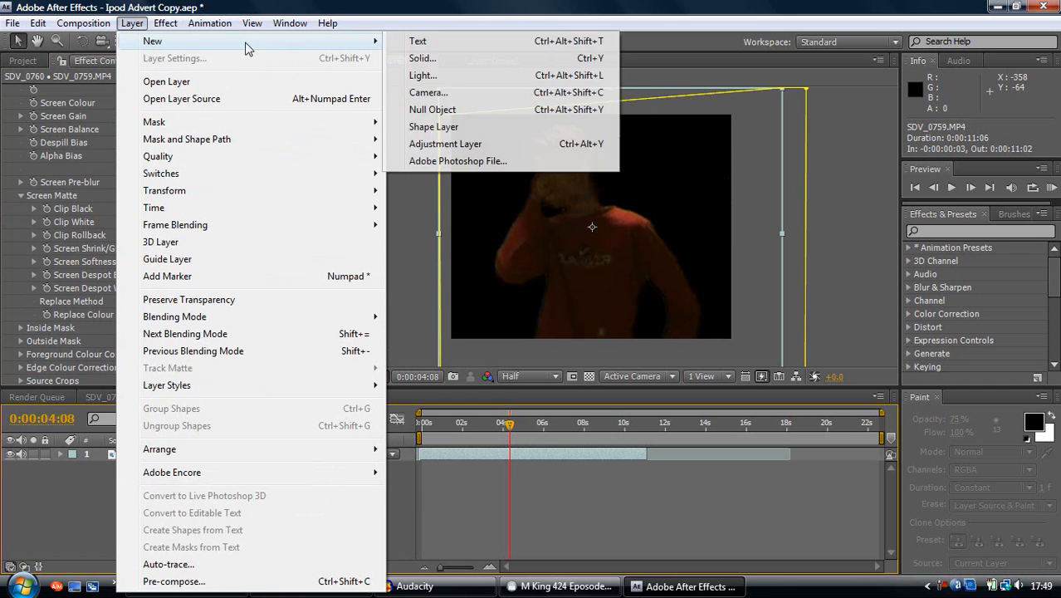
click(422, 58)
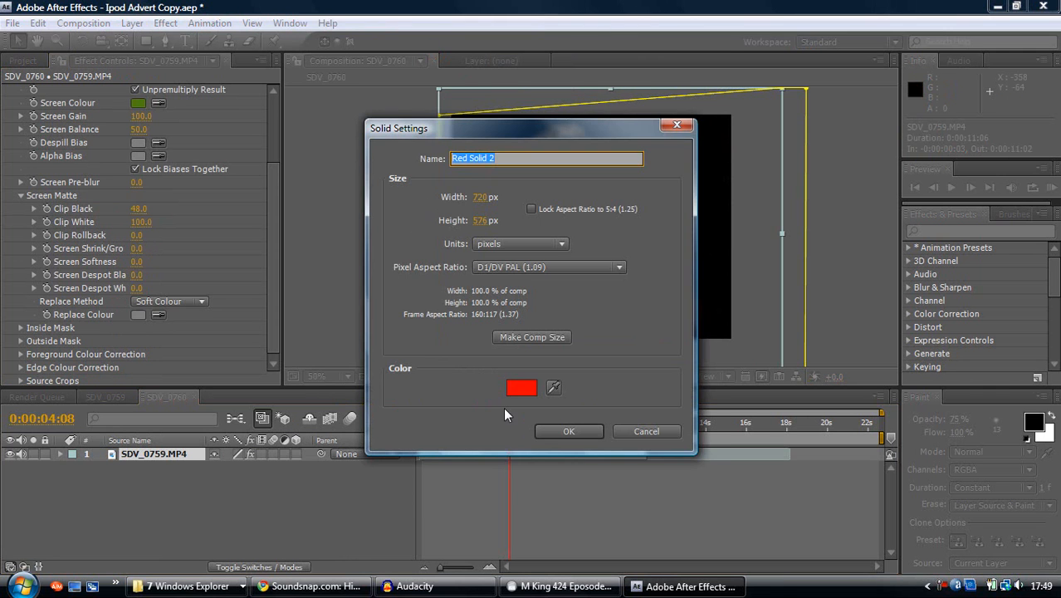
click(522, 388)
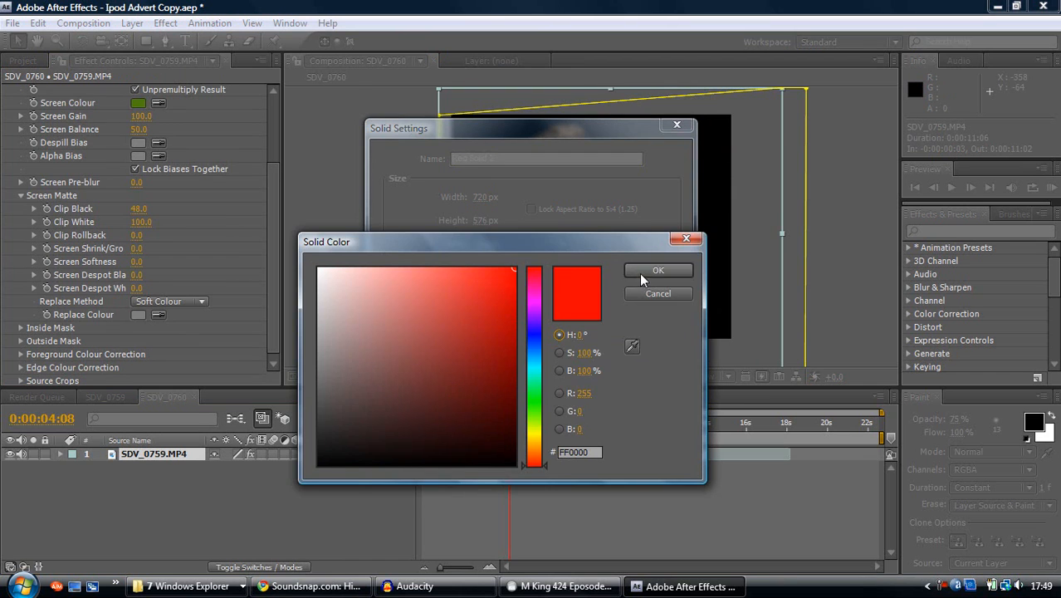
click(658, 270)
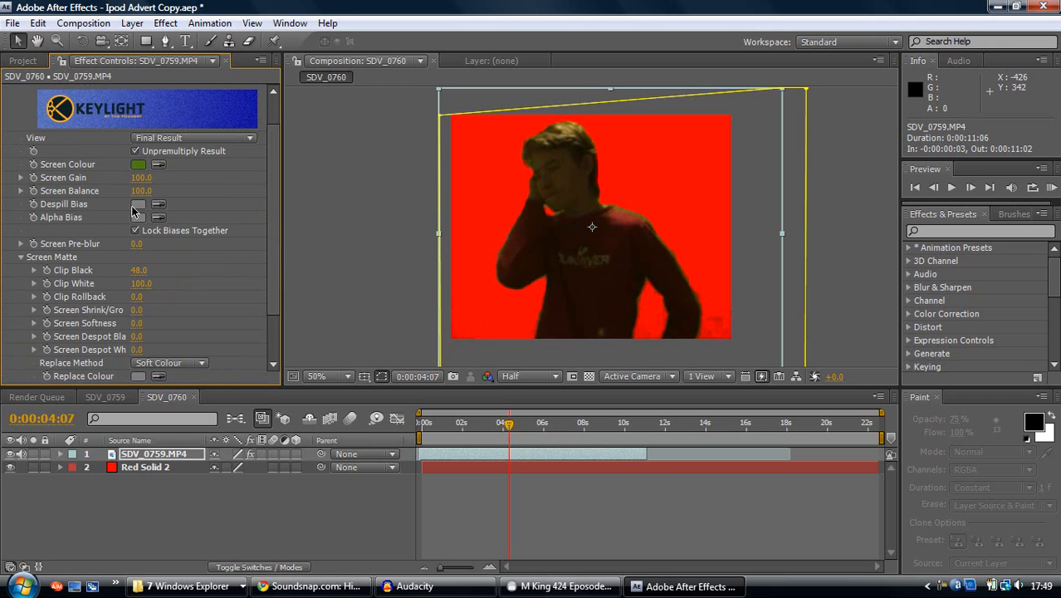
Scroll to Keylight's Screen Matte group and set Screen Softness to 2.0
scroll(down, 3)
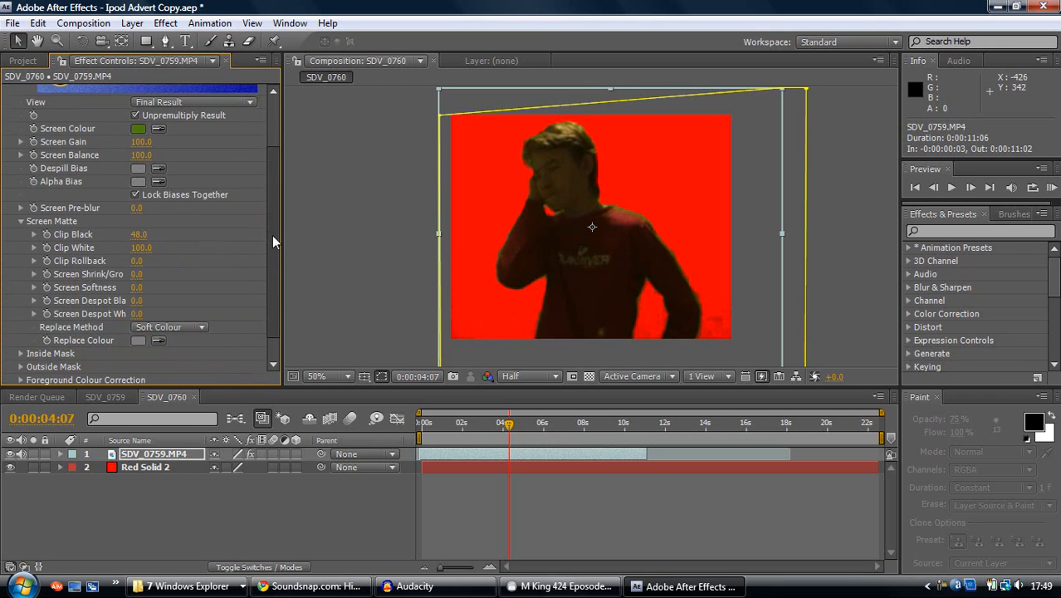
scroll(down, 3)
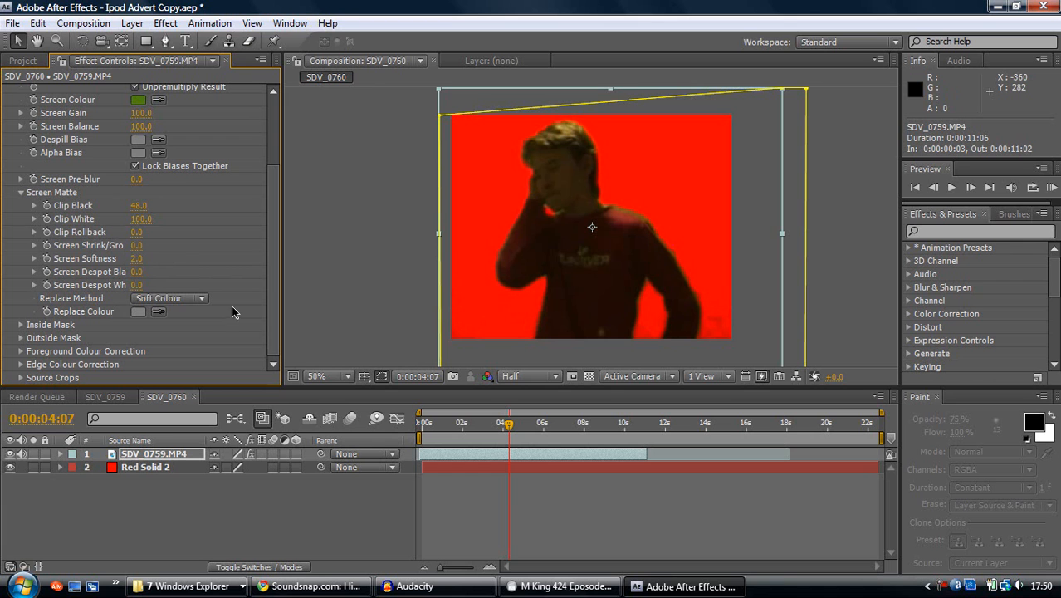
mouse_move(213, 208)
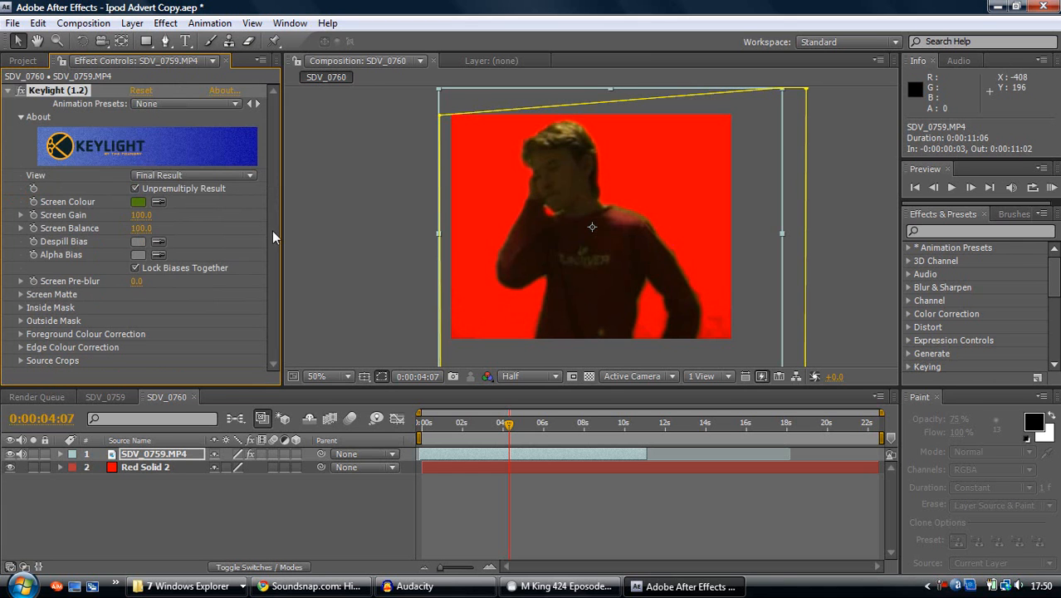
mouse_move(222, 413)
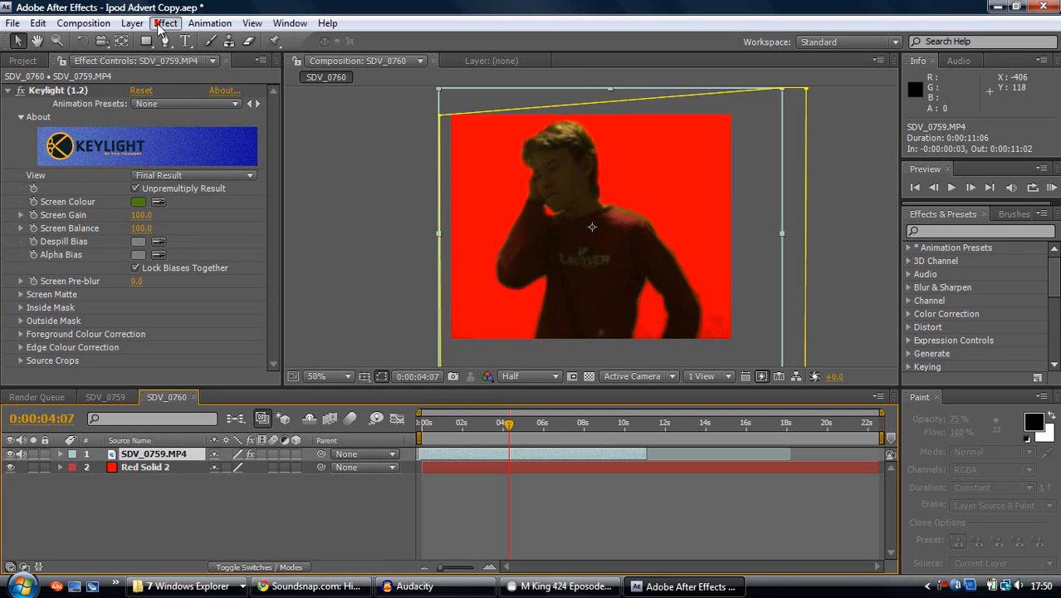
Add Curves to SDV_0759.MP4 and pull the curve down to a black silhouette
click(165, 23)
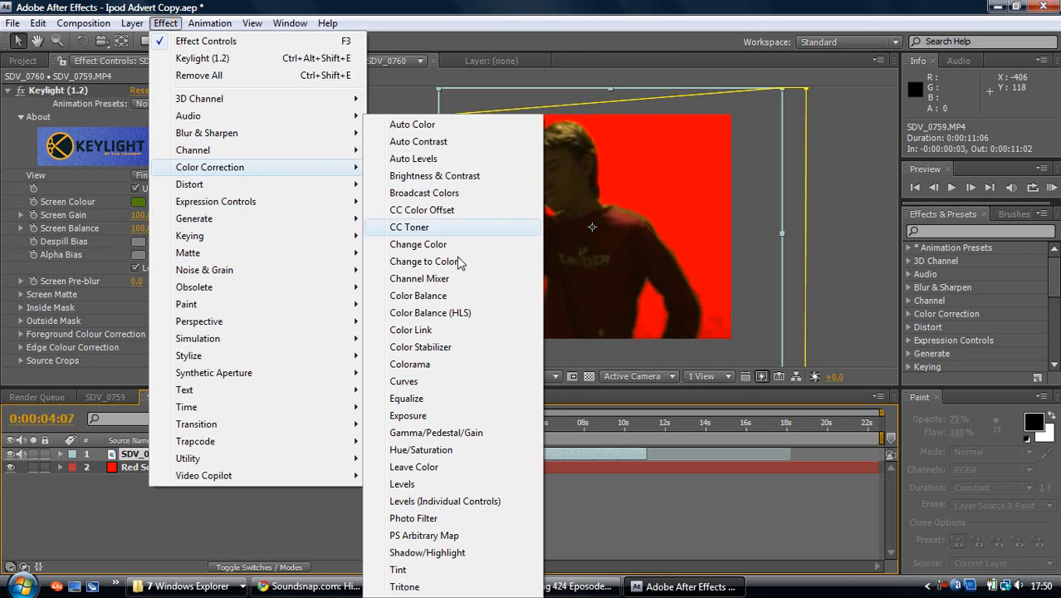
click(403, 382)
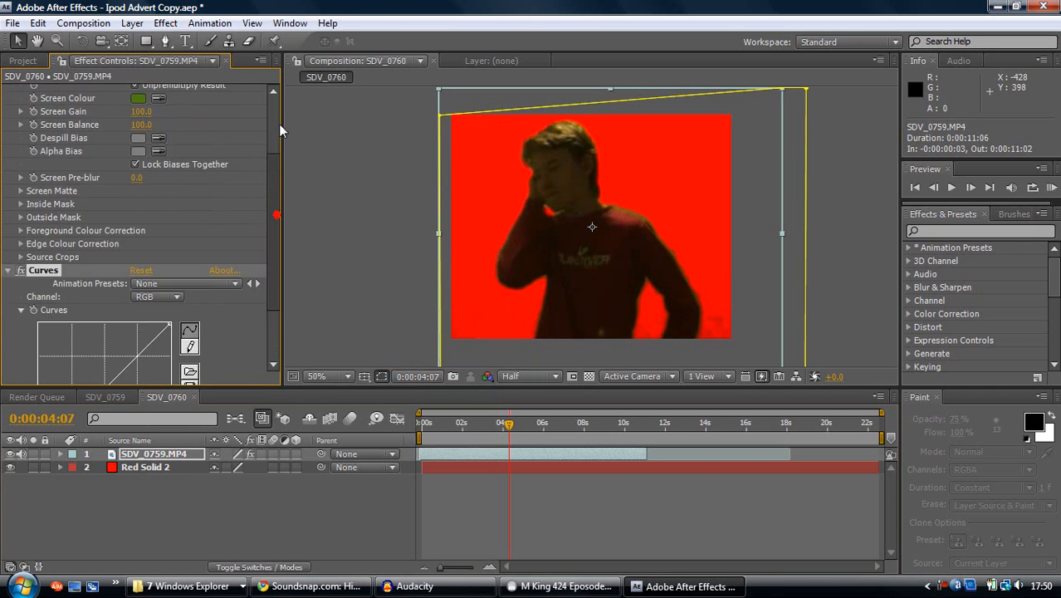
scroll(down, 3)
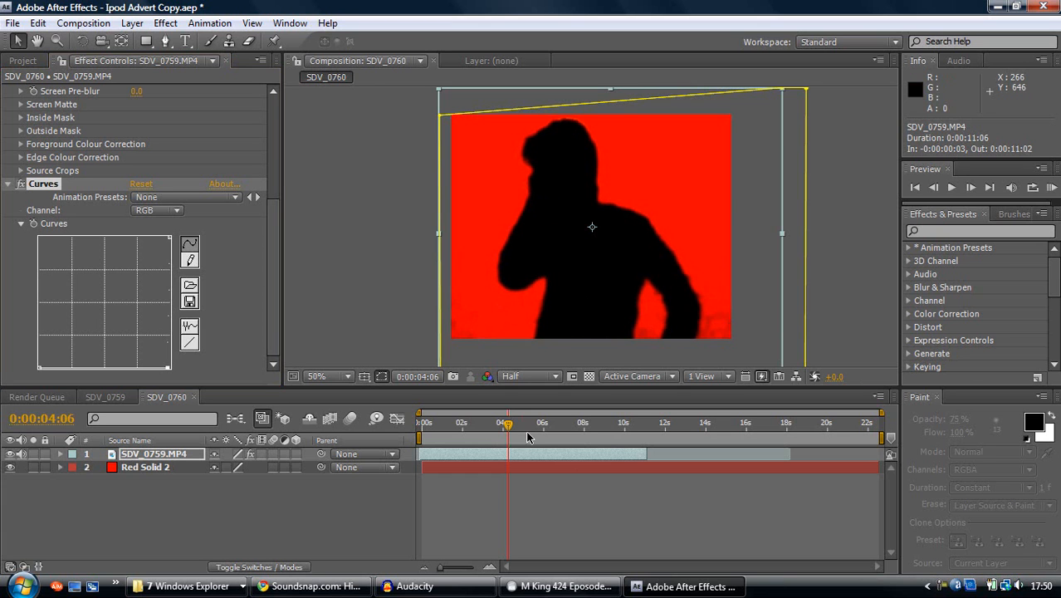
mouse_move(508, 428)
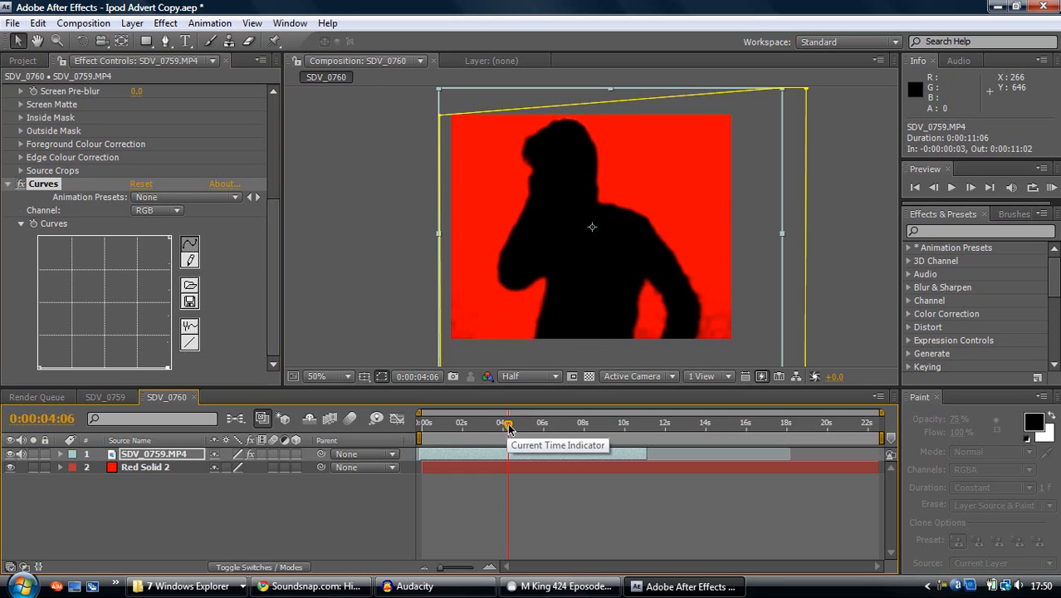
drag(508, 424, 538, 424)
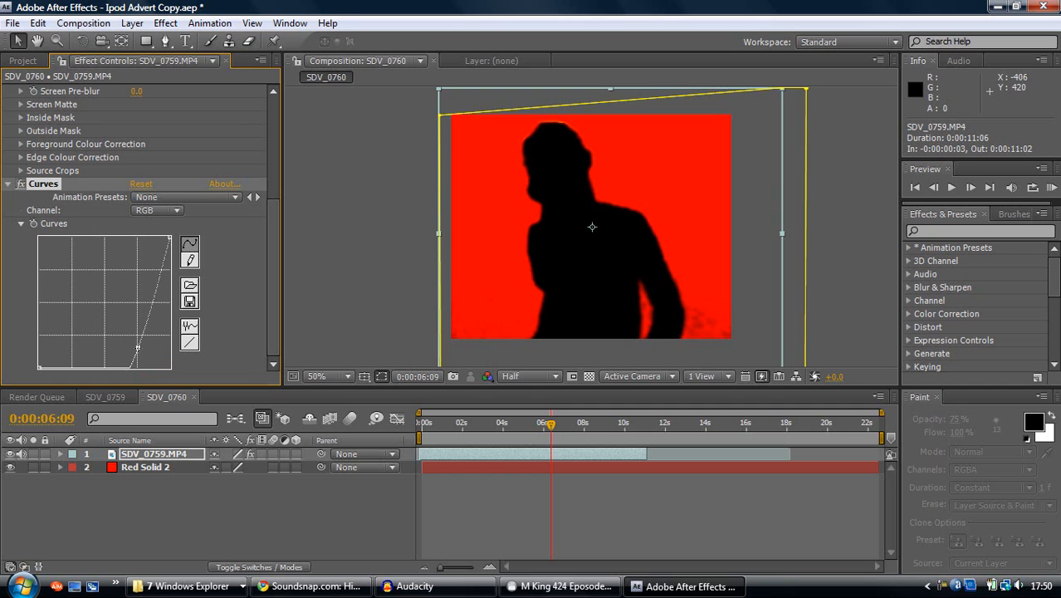
drag(137, 347, 141, 332)
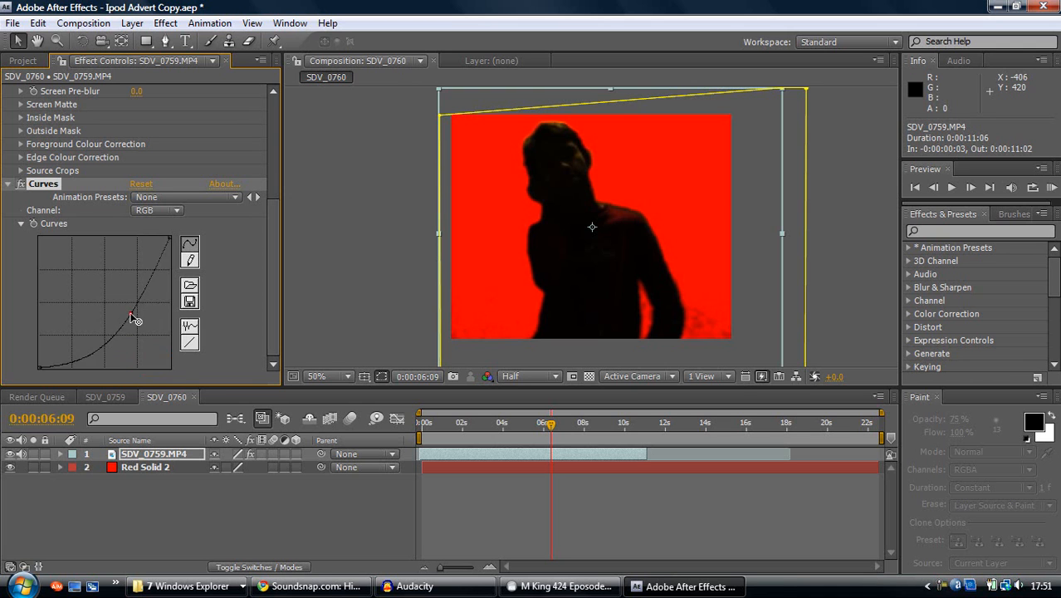
click(140, 184)
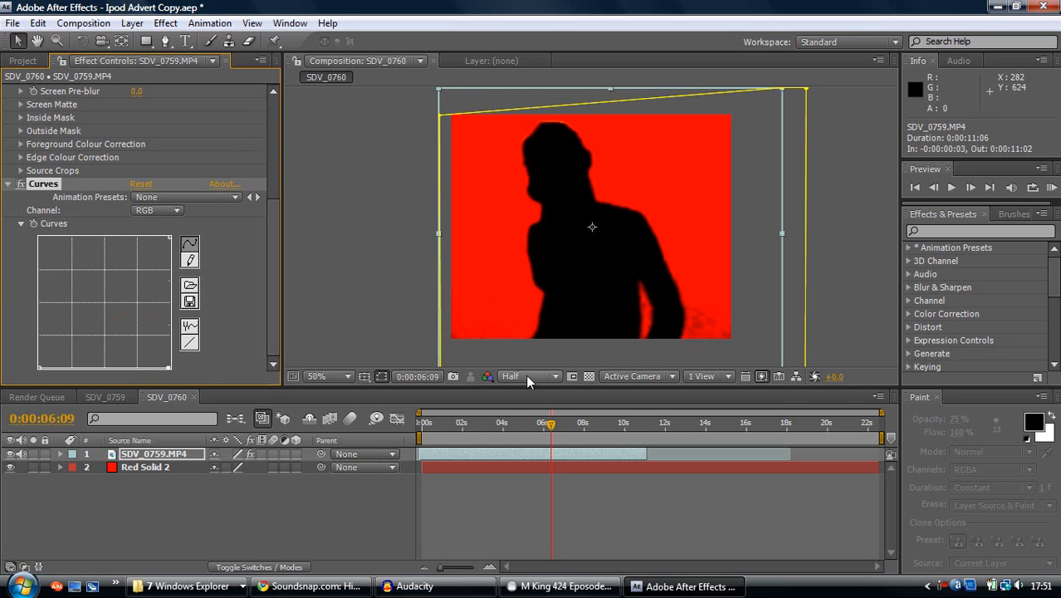
mouse_move(582, 268)
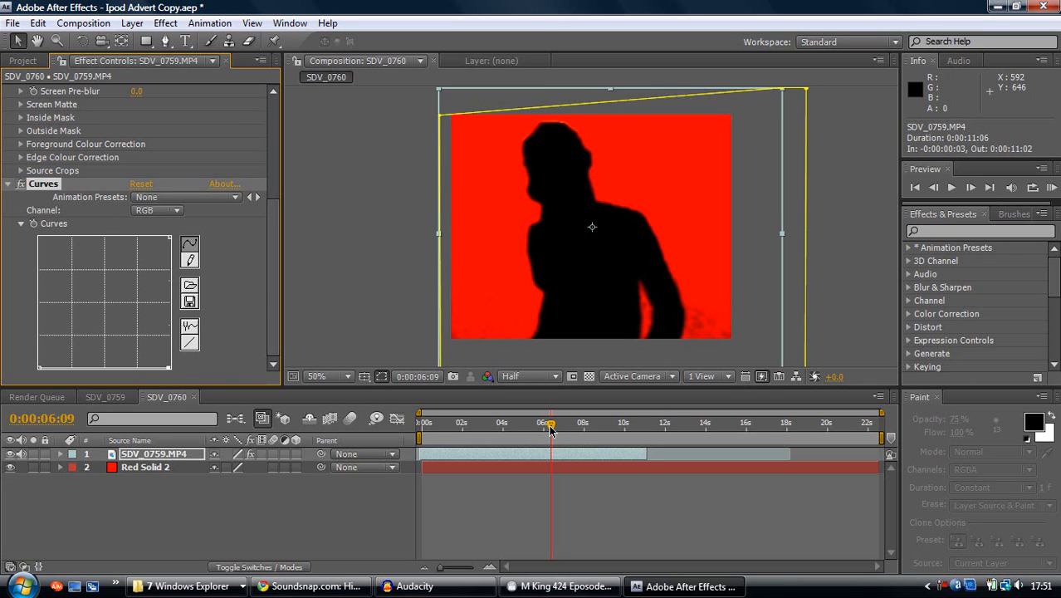
mouse_move(551, 424)
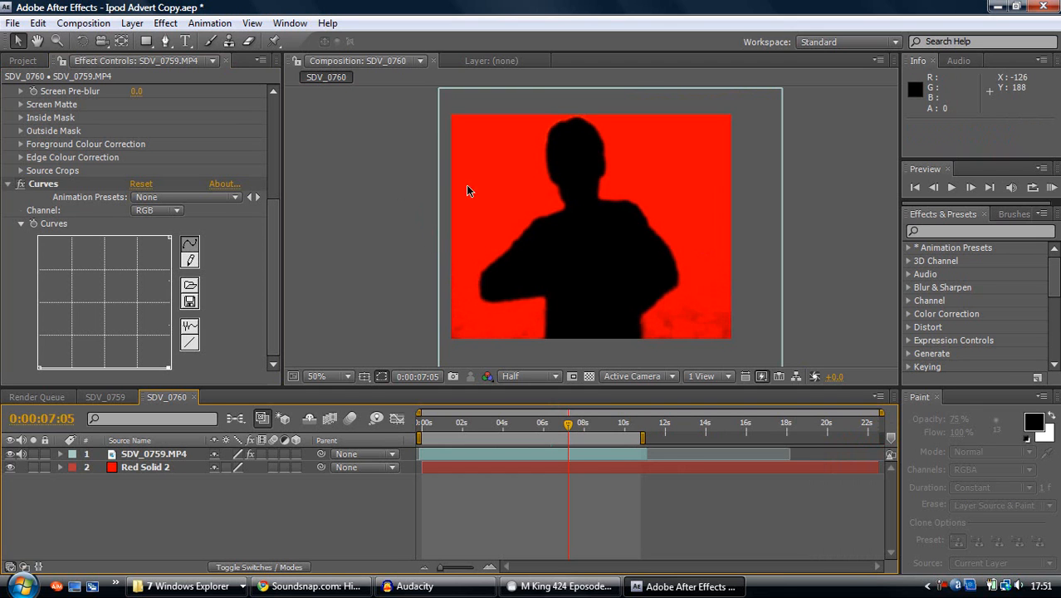
mouse_move(297, 170)
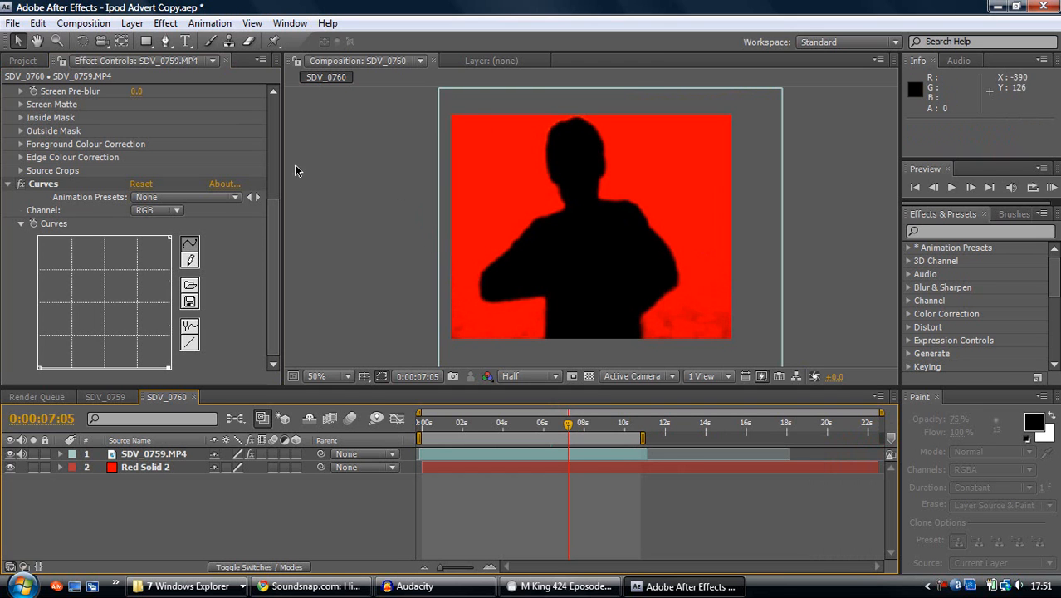
mouse_move(569, 173)
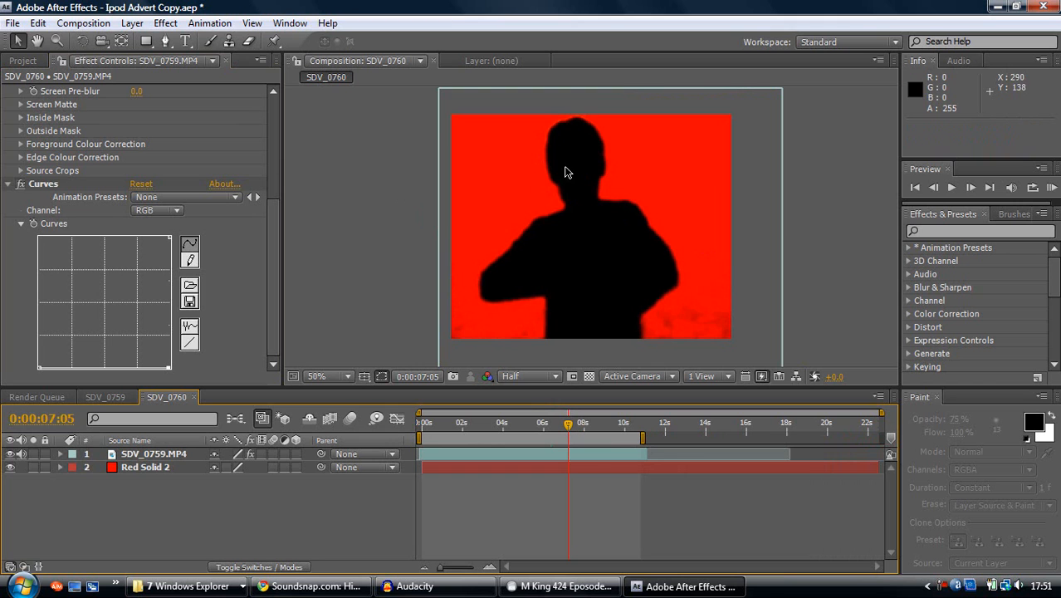
mouse_move(493, 202)
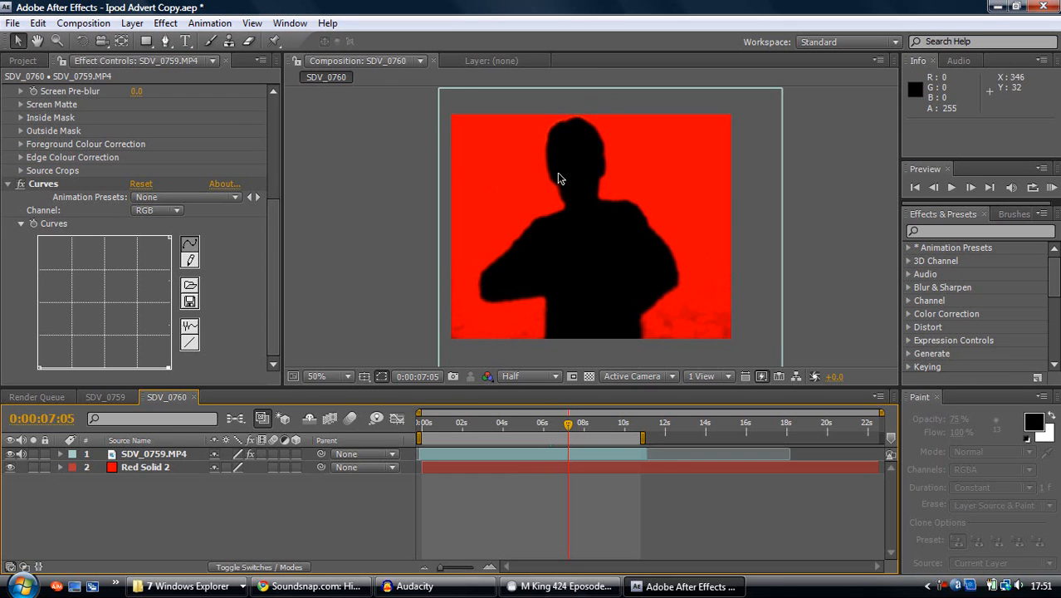
Scrub to just past six seconds to check the black silhouette against red
drag(567, 427, 556, 427)
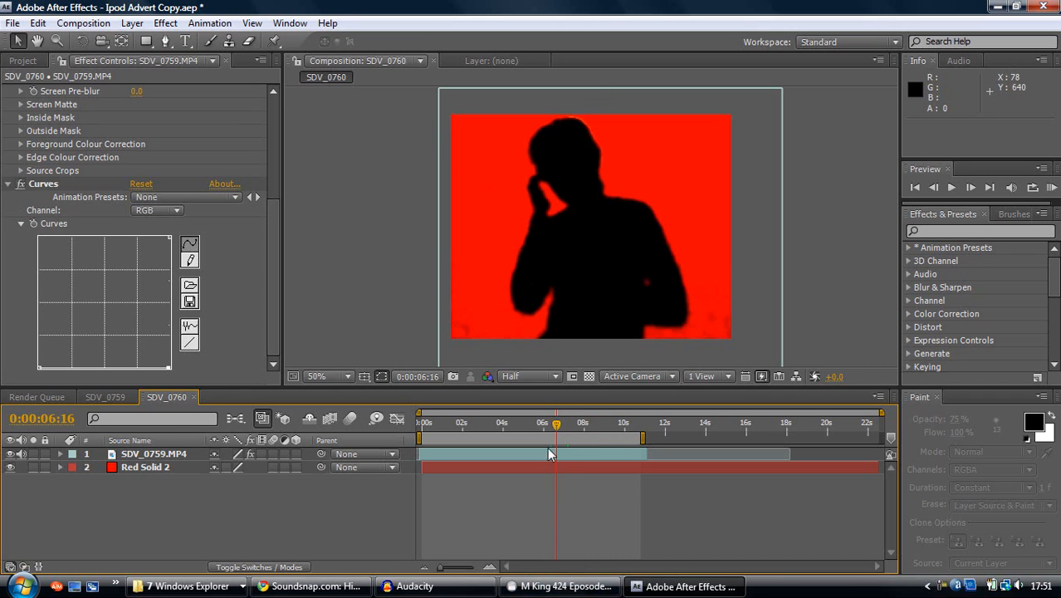
mouse_move(281, 281)
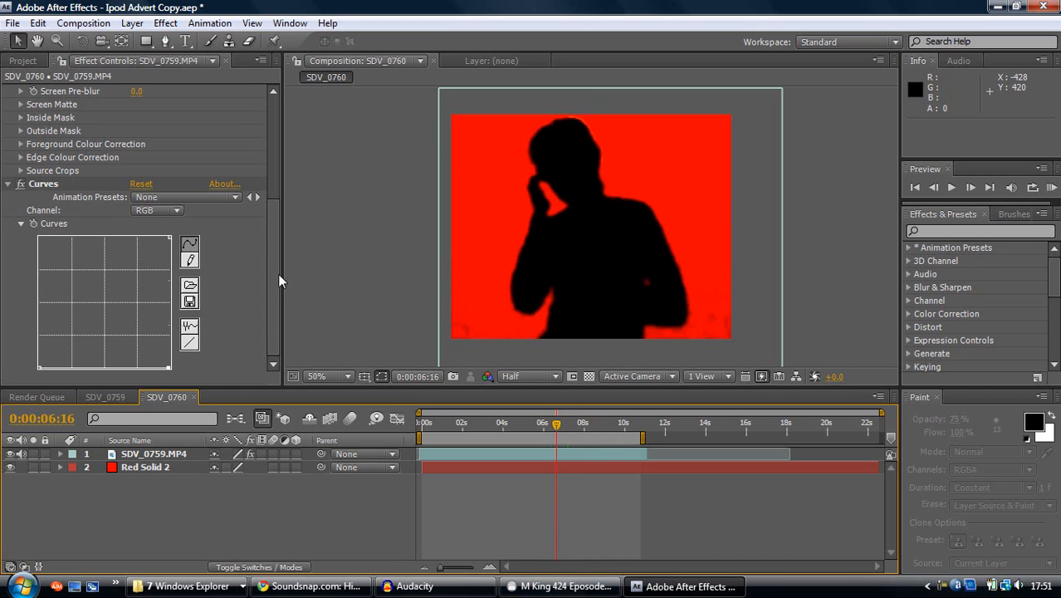